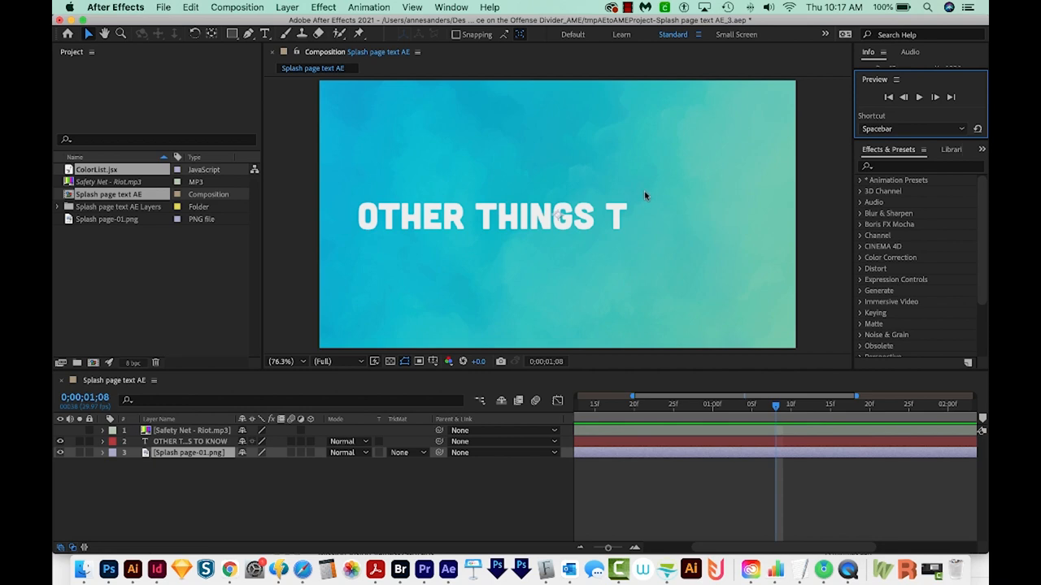
mouse_move(132, 569)
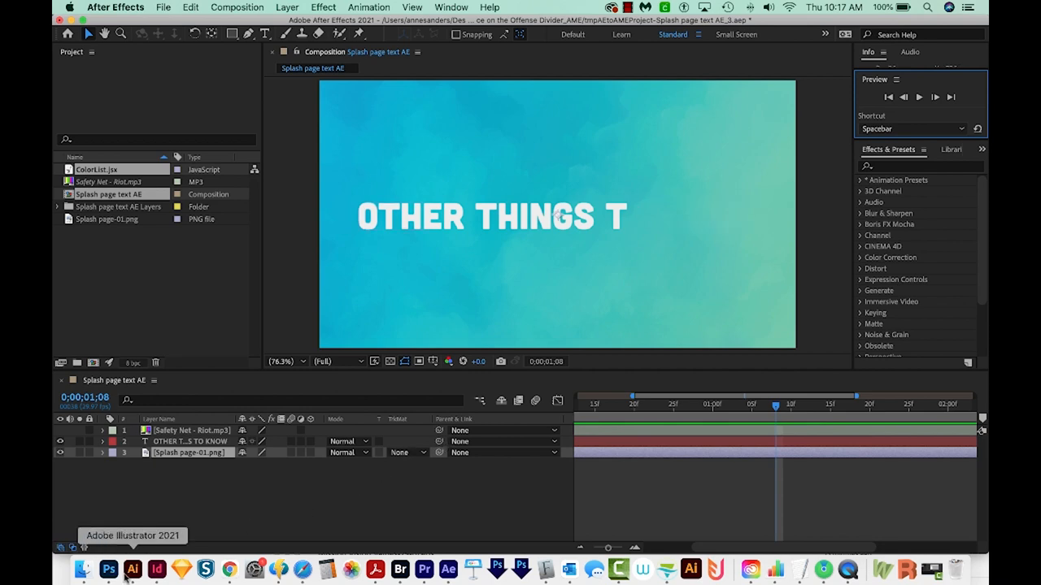
mouse_move(108, 569)
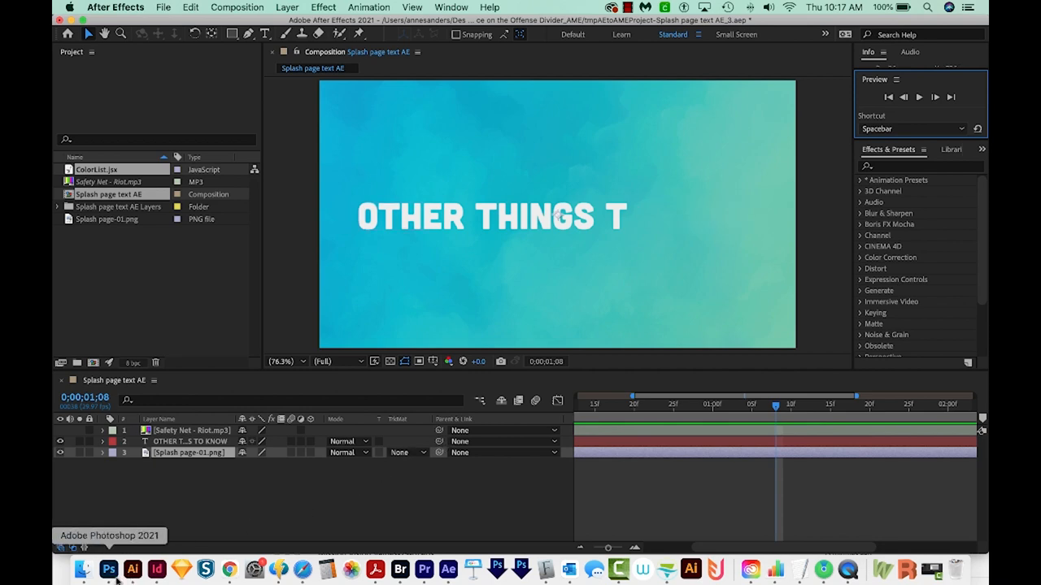
Force quit Acrobat Pro DC and Adobe Bridge 2021 from the Force Quit window.
click(108, 568)
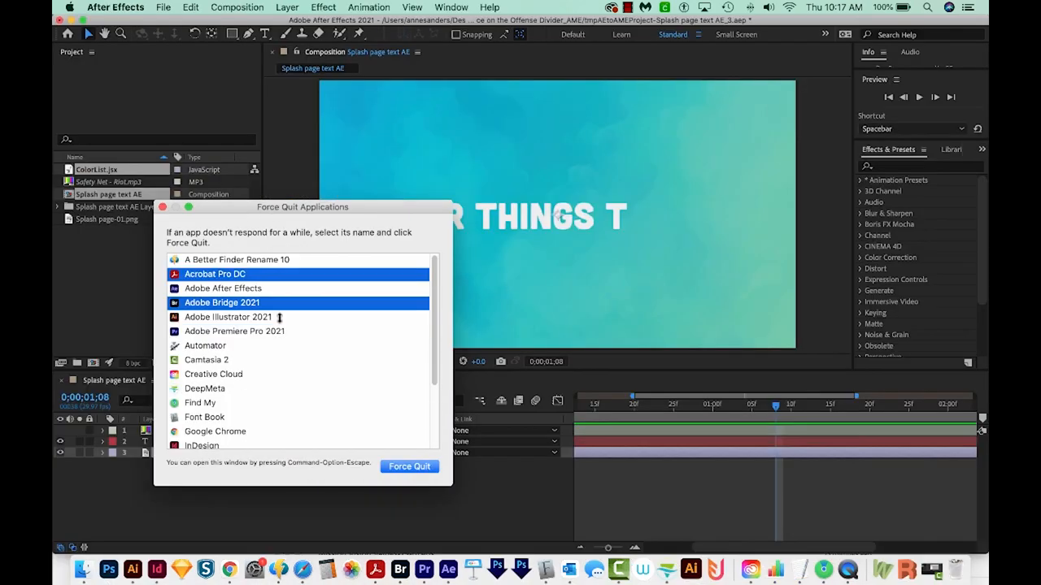
click(409, 466)
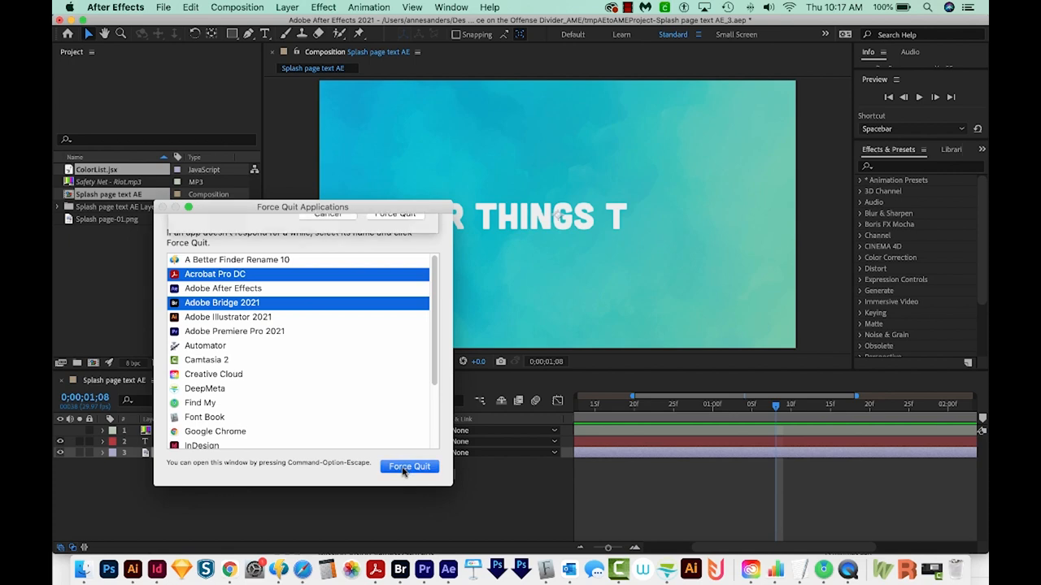
click(409, 466)
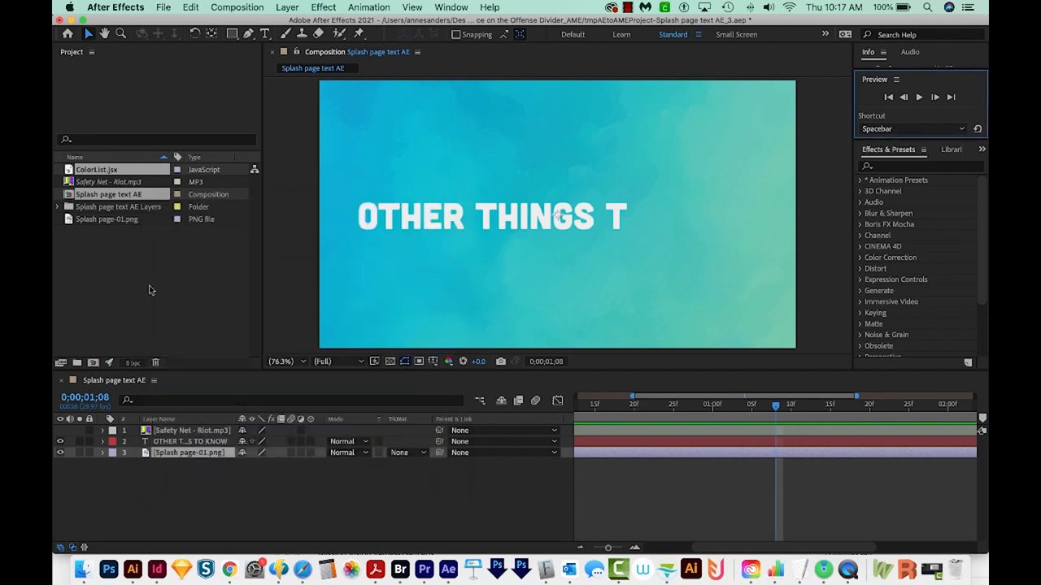
mouse_move(150, 520)
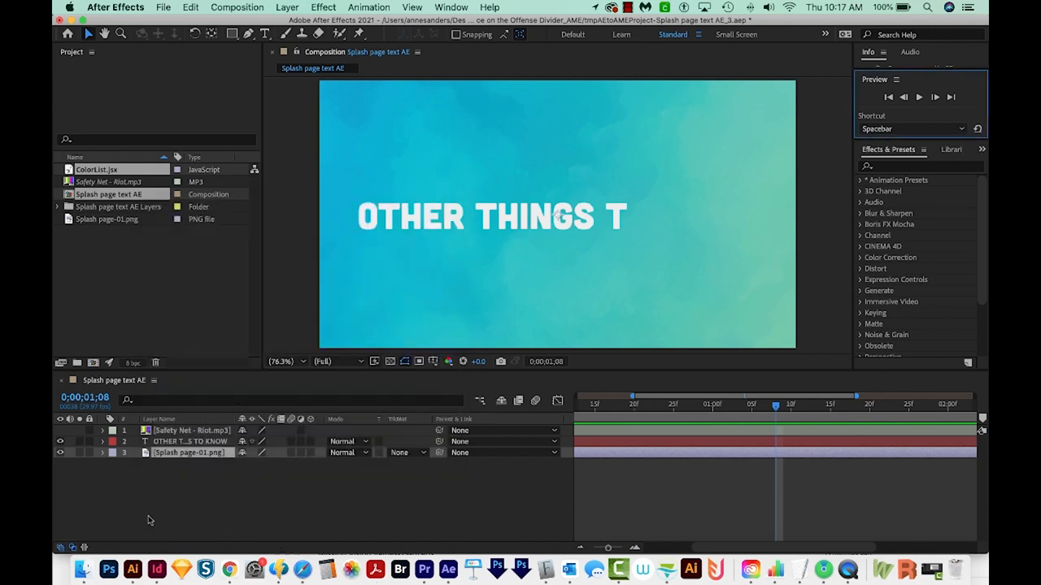
mouse_move(194, 532)
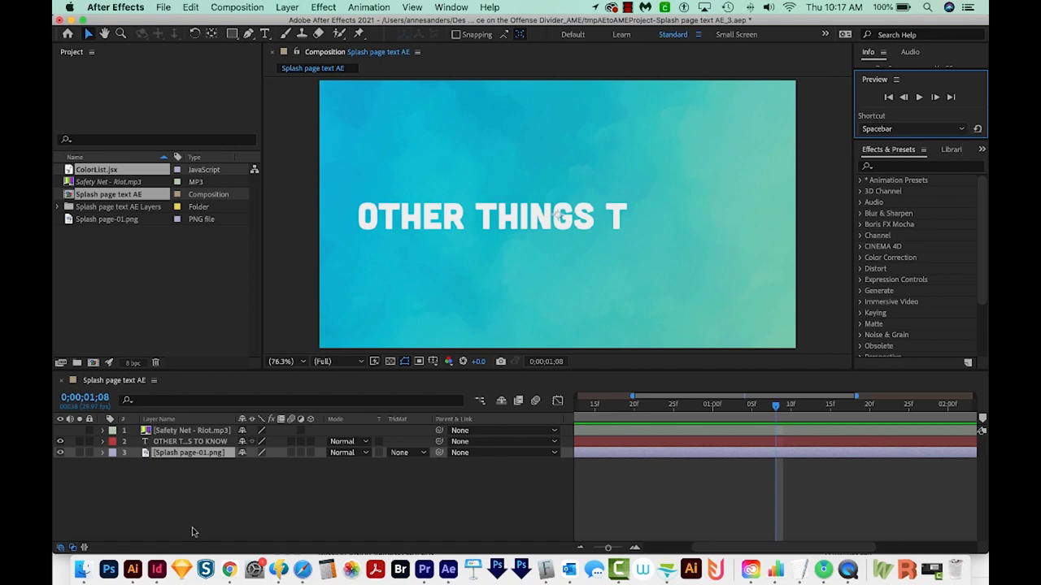
mouse_move(499, 300)
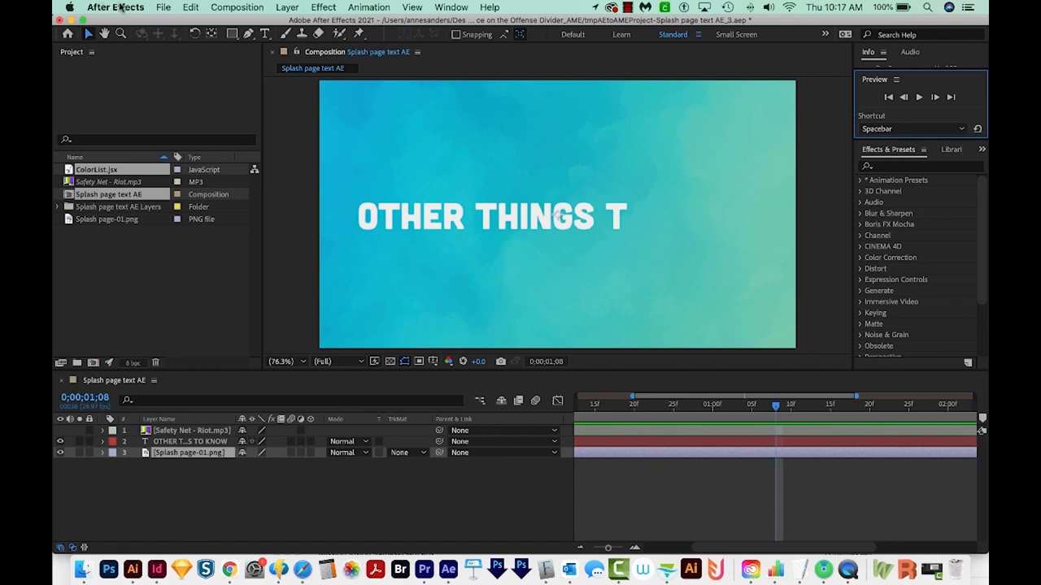
Empty the 760 MB disk cache in Media & Disk Cache preferences, then close Preferences.
click(115, 7)
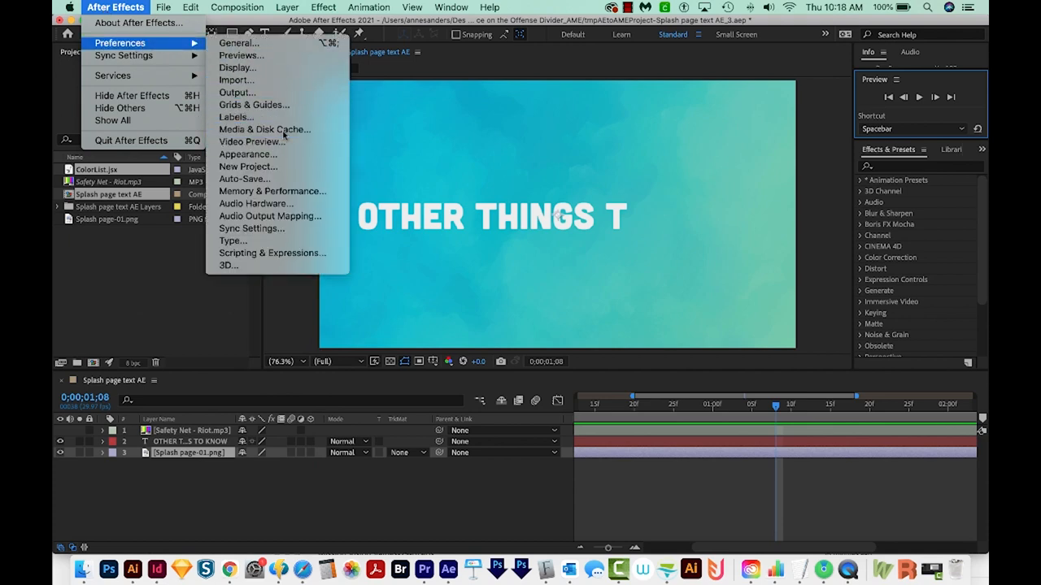
click(264, 130)
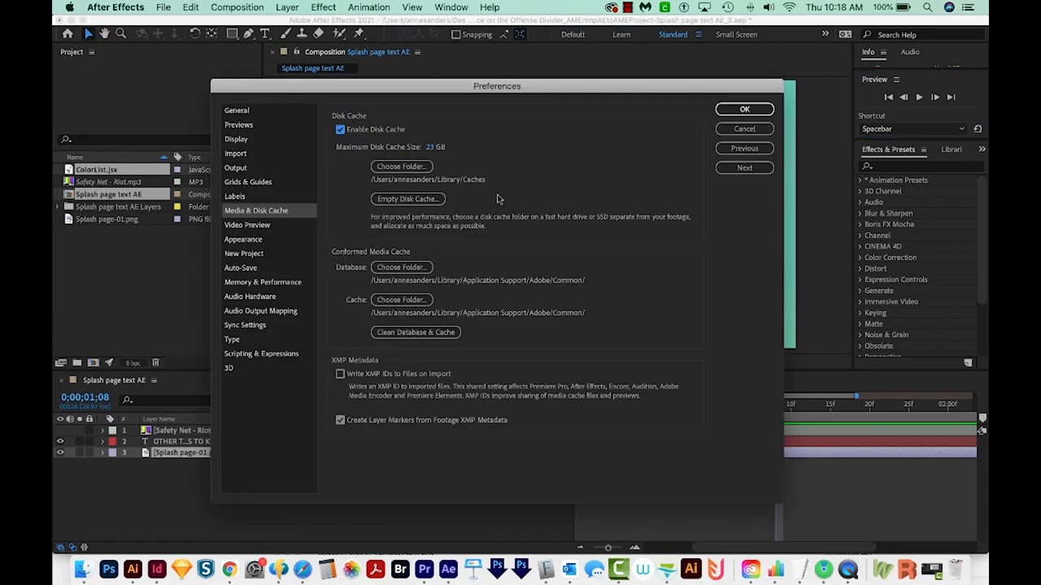
click(406, 199)
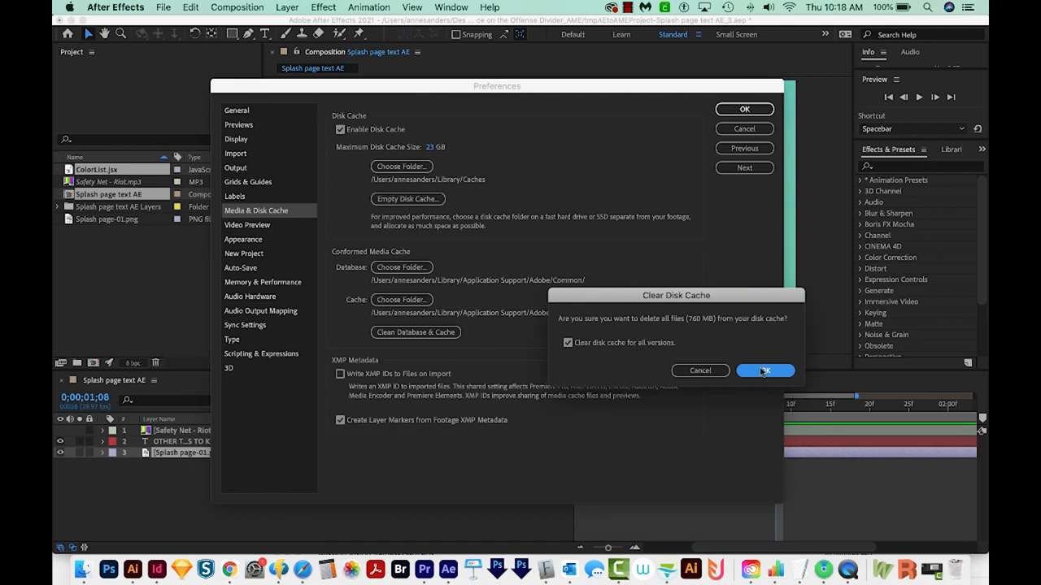
click(764, 371)
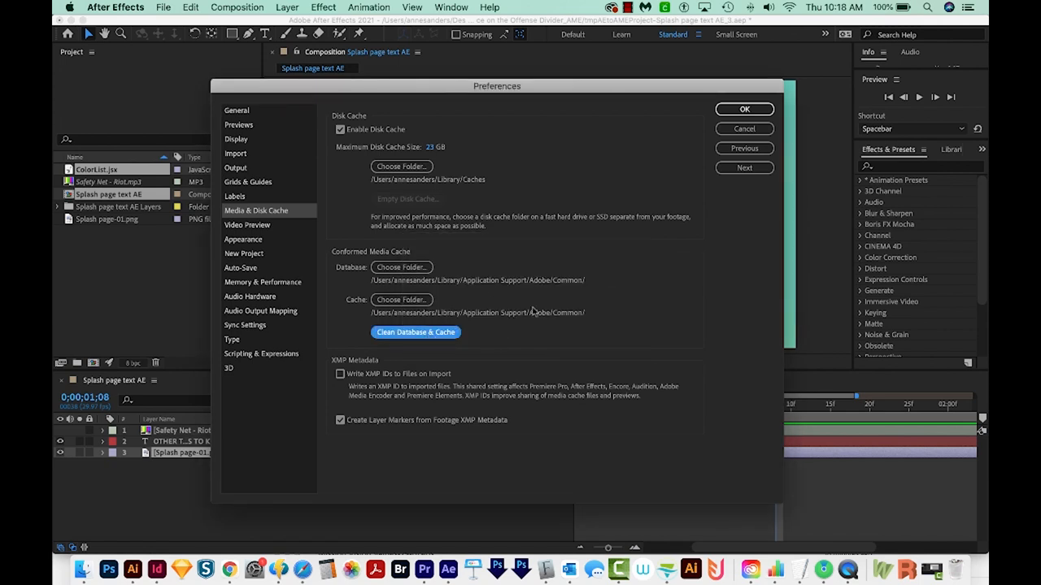
click(743, 109)
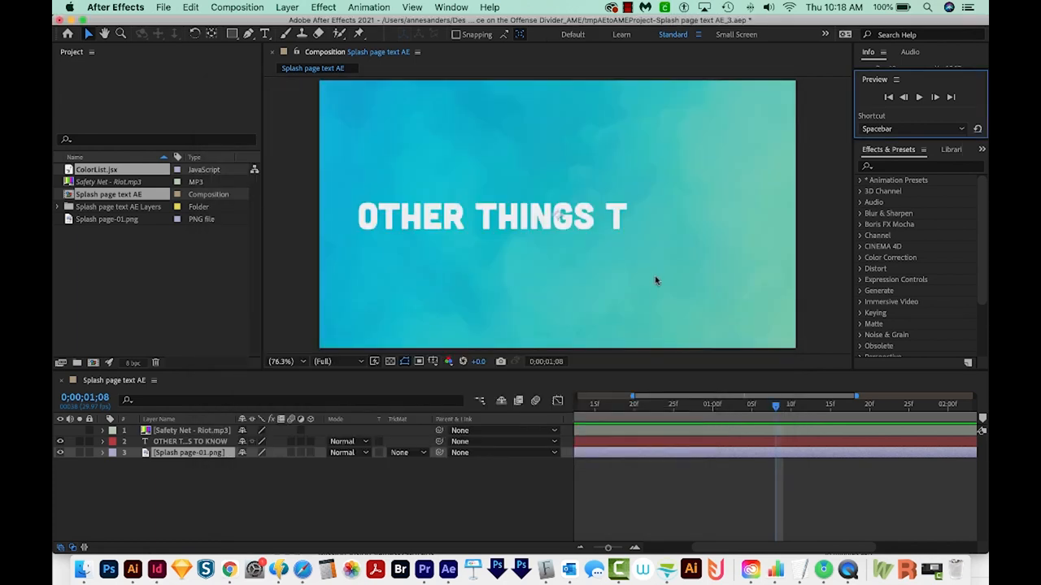
mouse_move(666, 324)
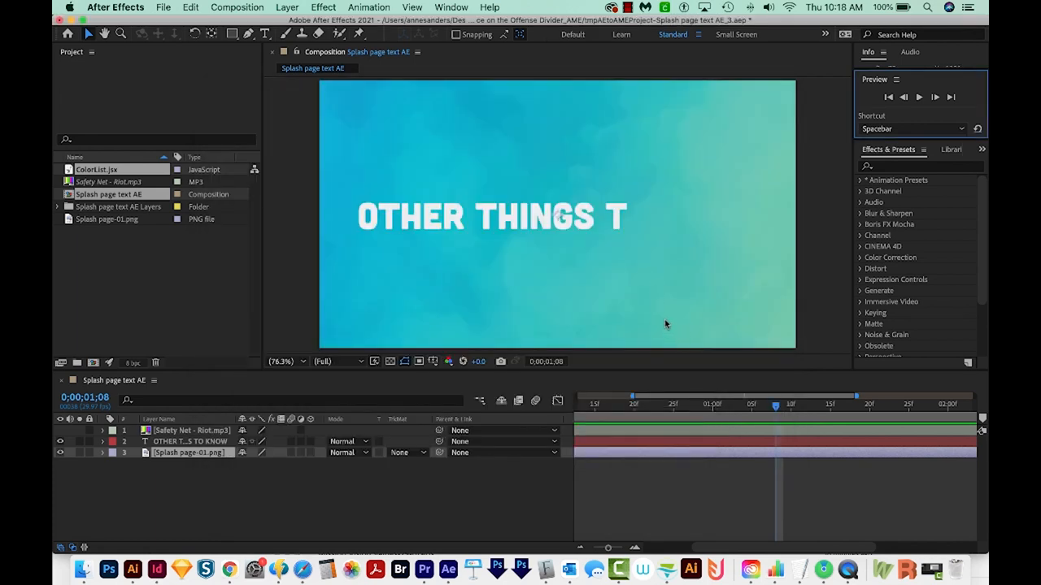
mouse_move(665, 332)
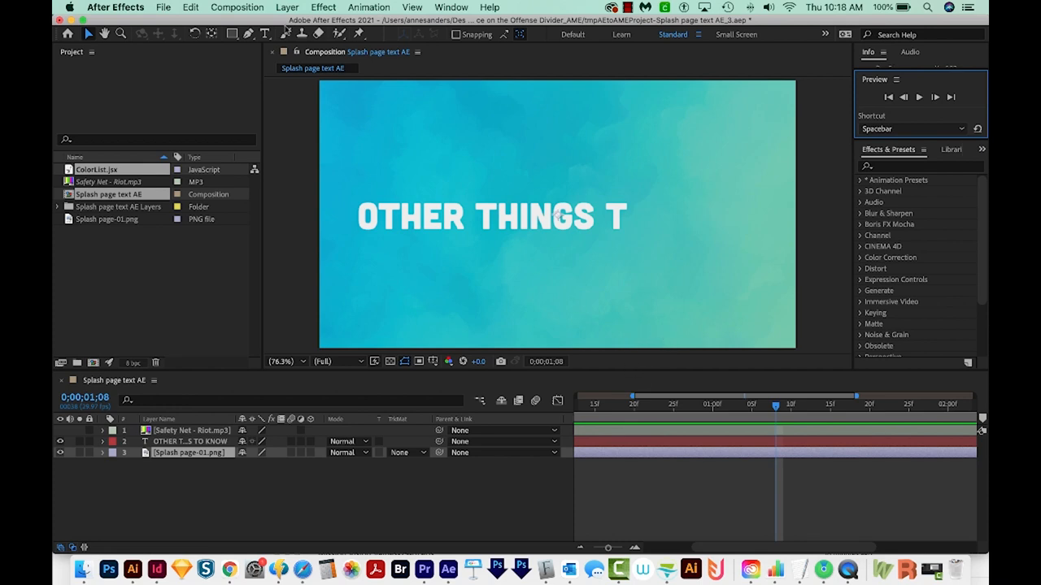
click(114, 7)
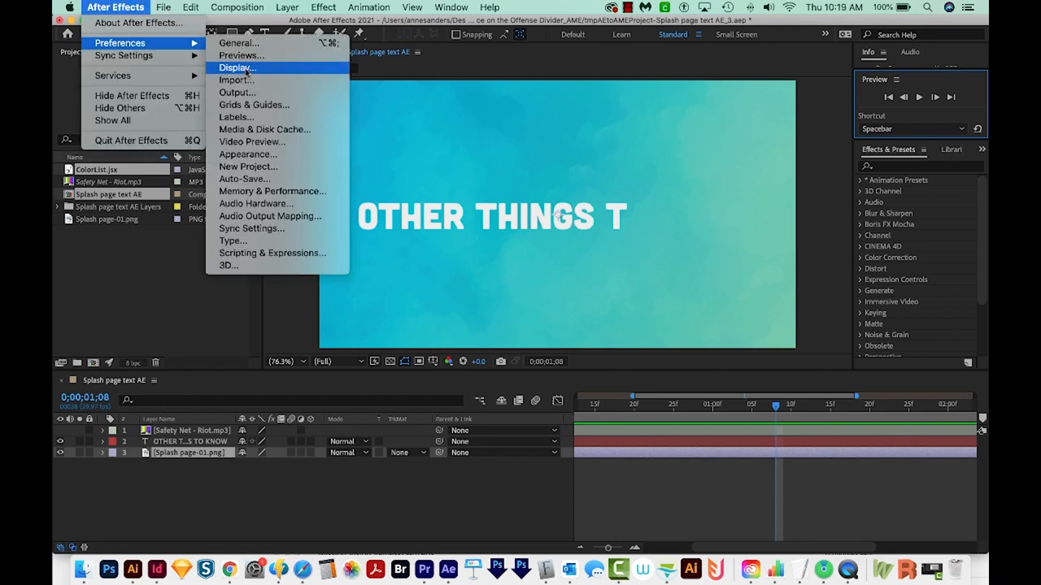
click(236, 67)
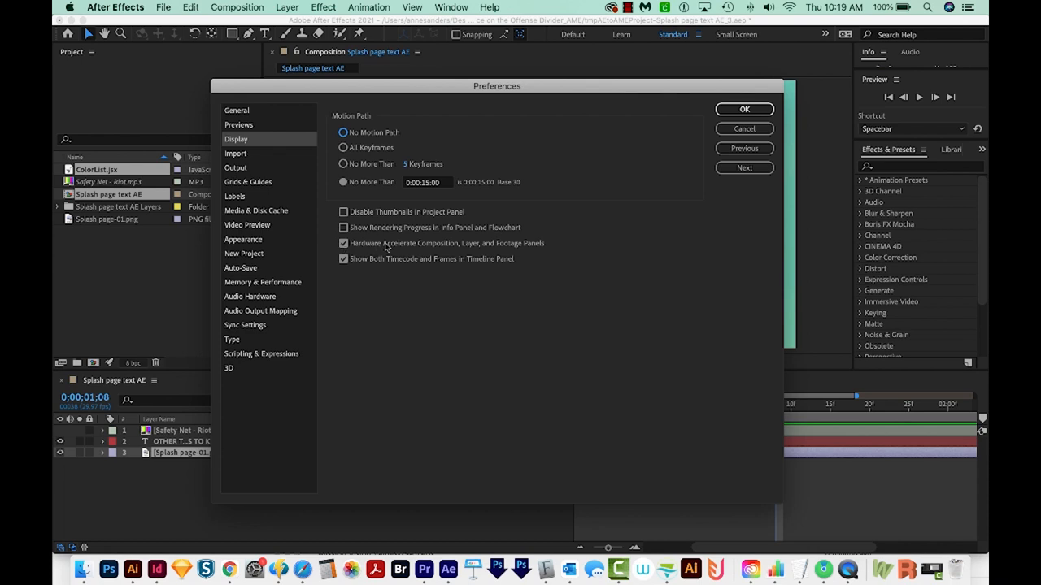
mouse_move(494, 252)
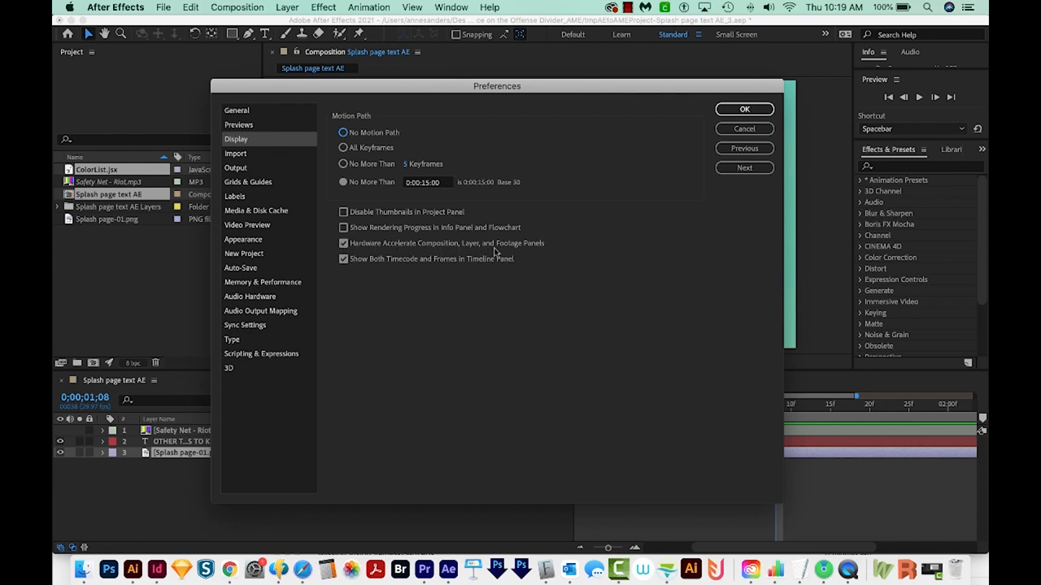
click(342, 244)
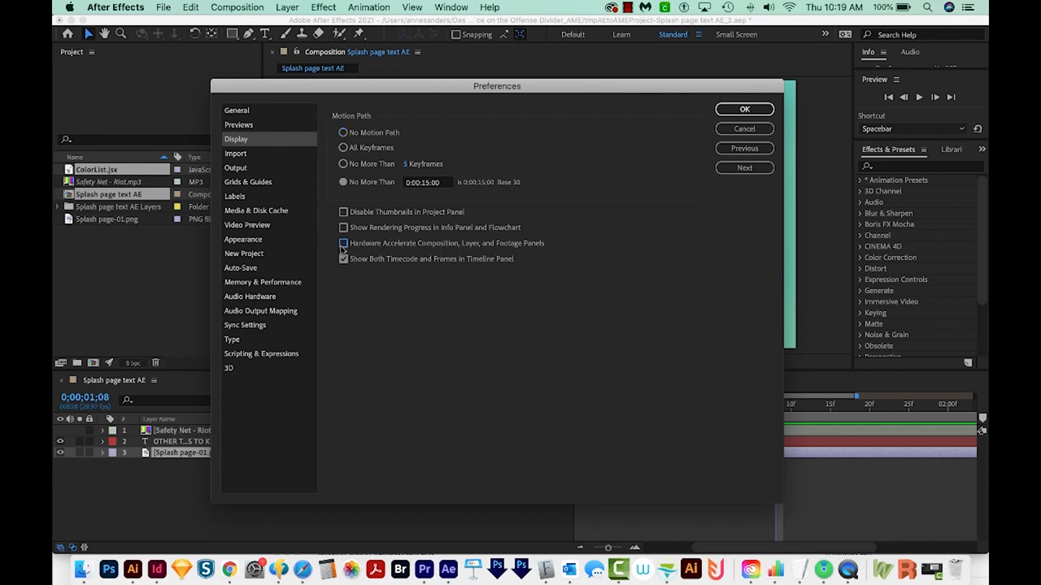
click(343, 259)
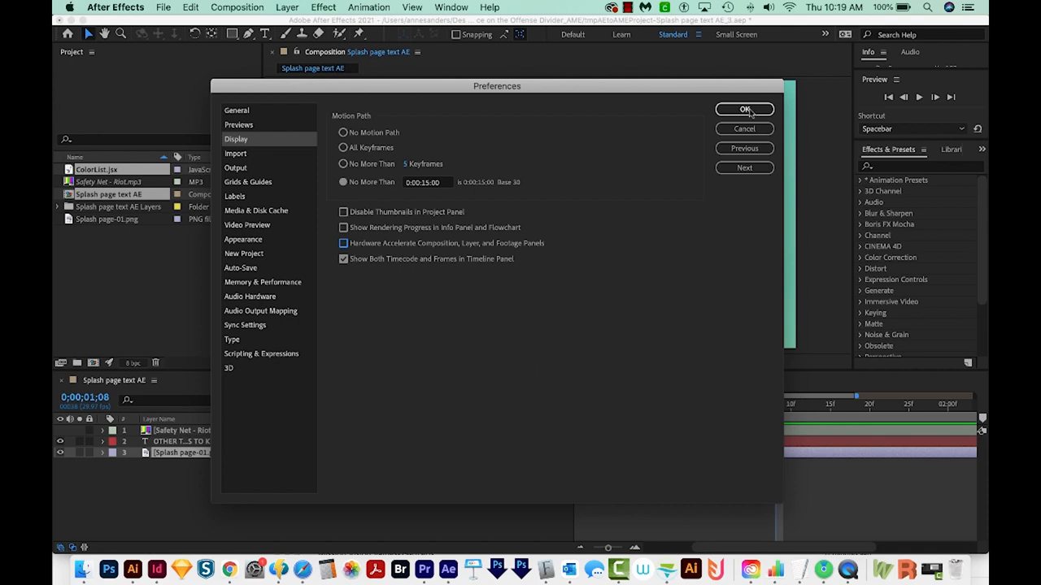
click(744, 109)
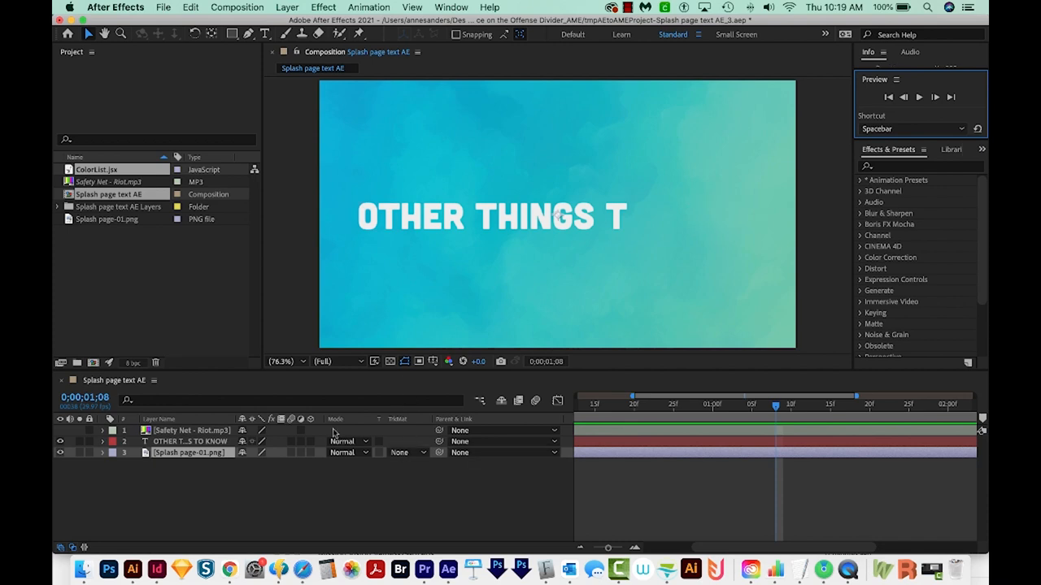
mouse_move(332, 434)
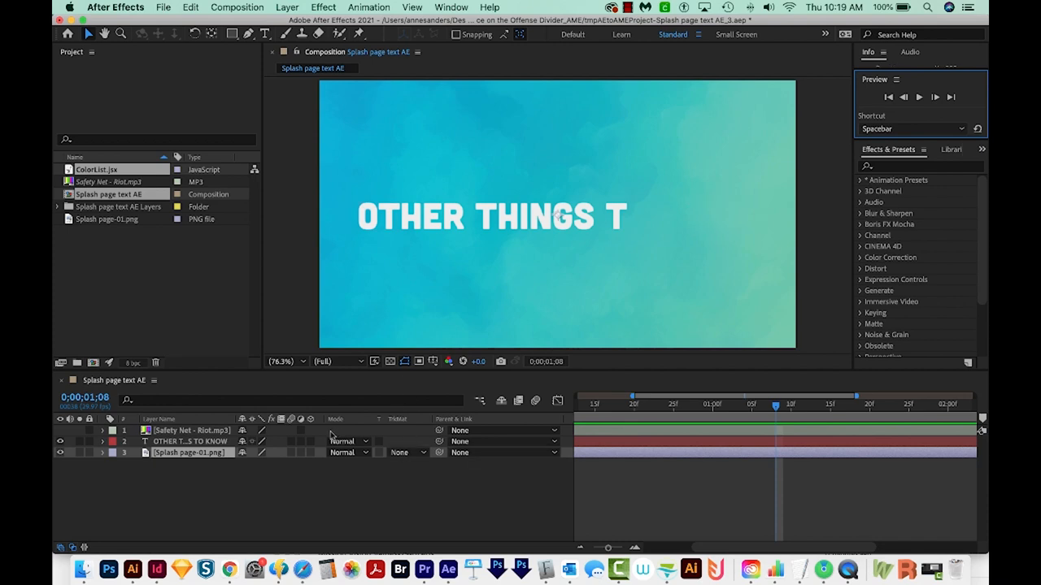
Switch the Composition viewer resolution from Full to Quarter.
click(329, 361)
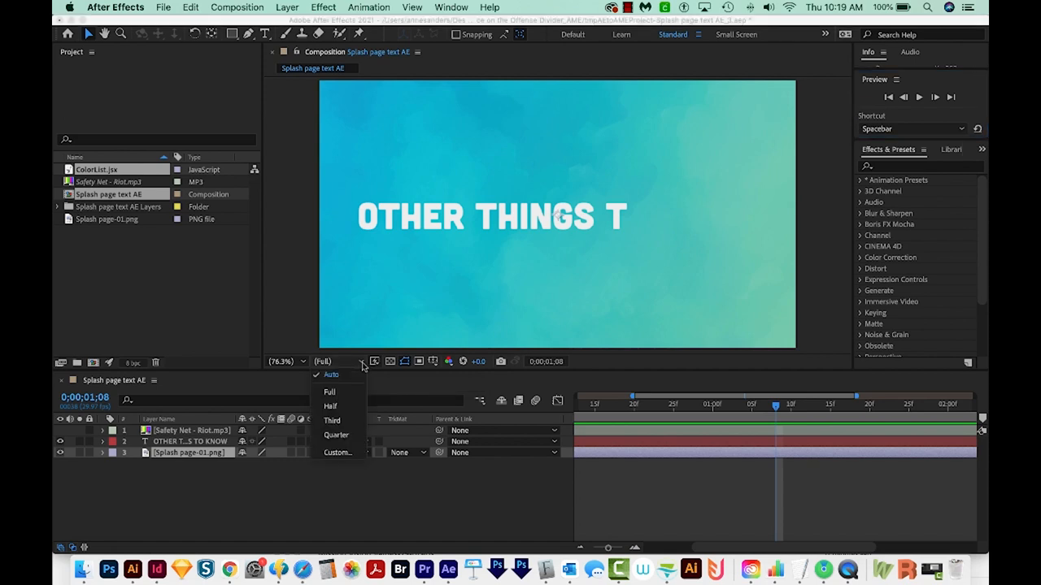
click(375, 361)
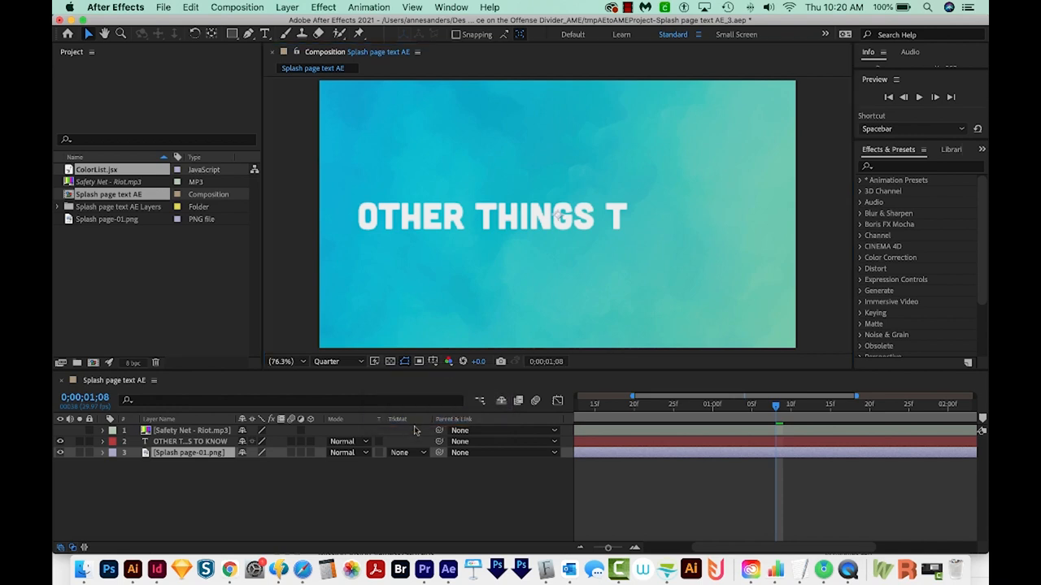
Set Adaptive Resolution Limit to 1/16, review GPU information, and close Preferences.
click(464, 131)
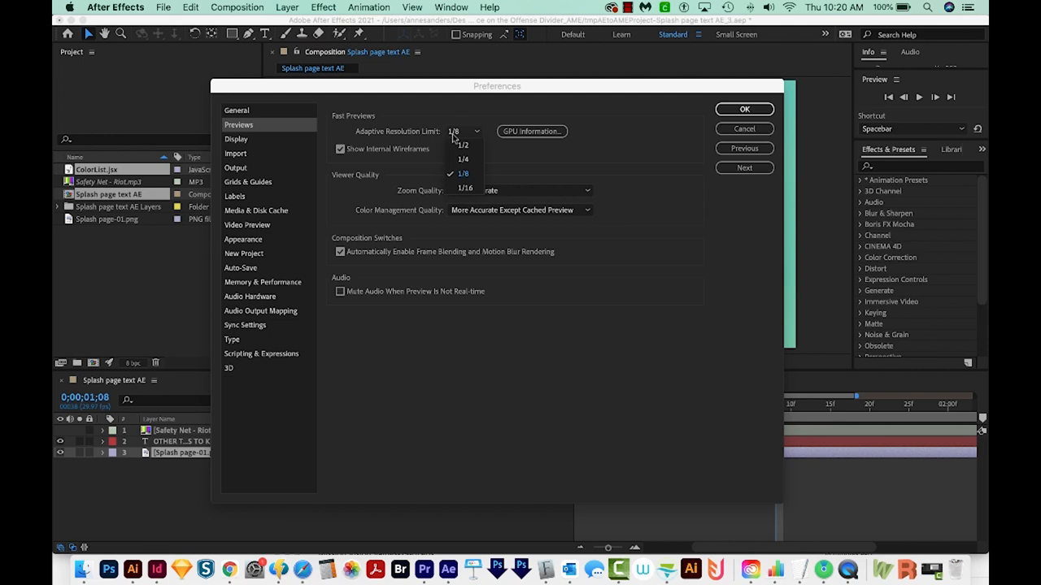
click(464, 188)
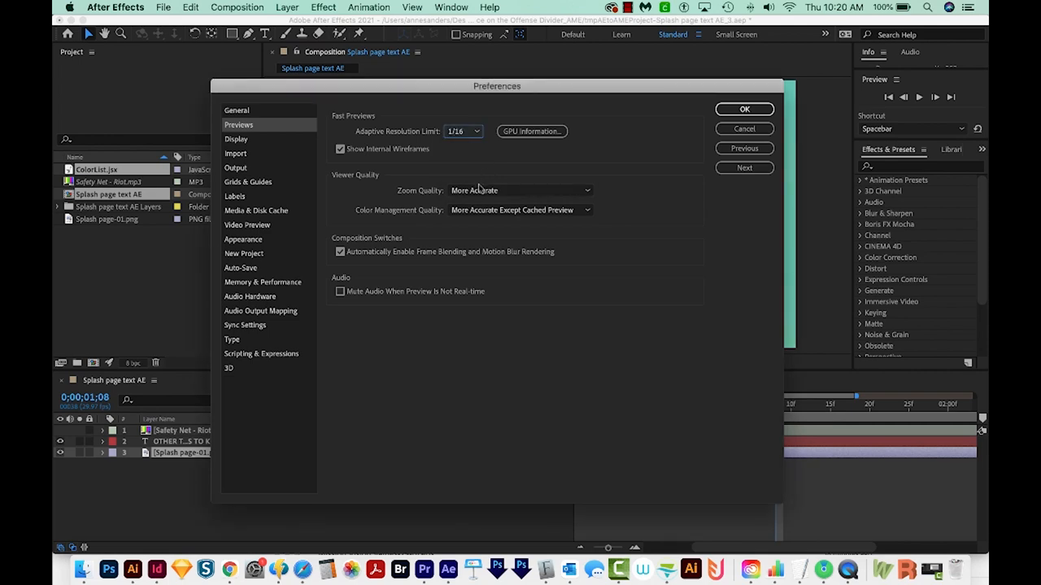
click(532, 131)
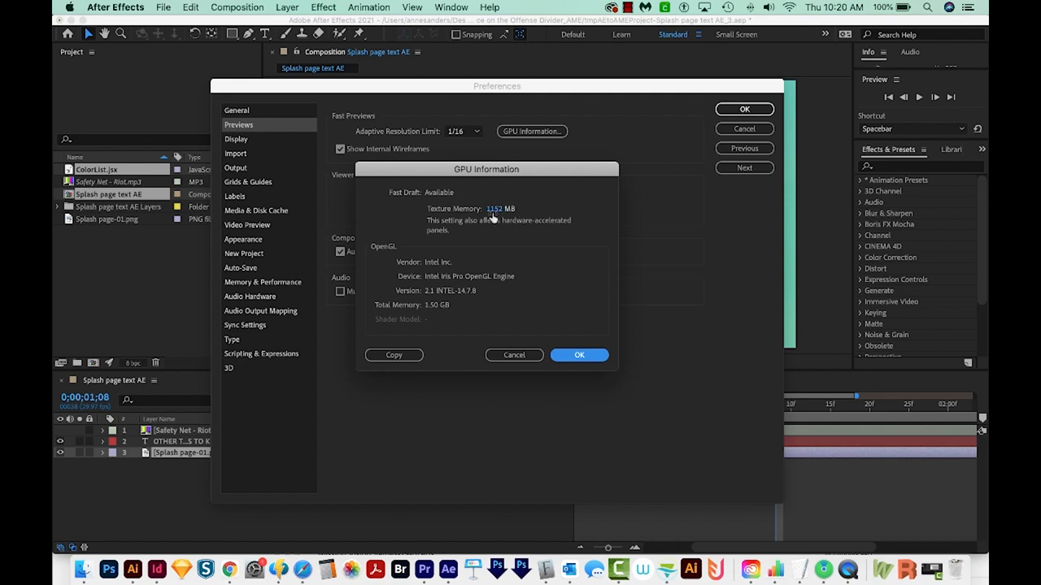
mouse_move(494, 217)
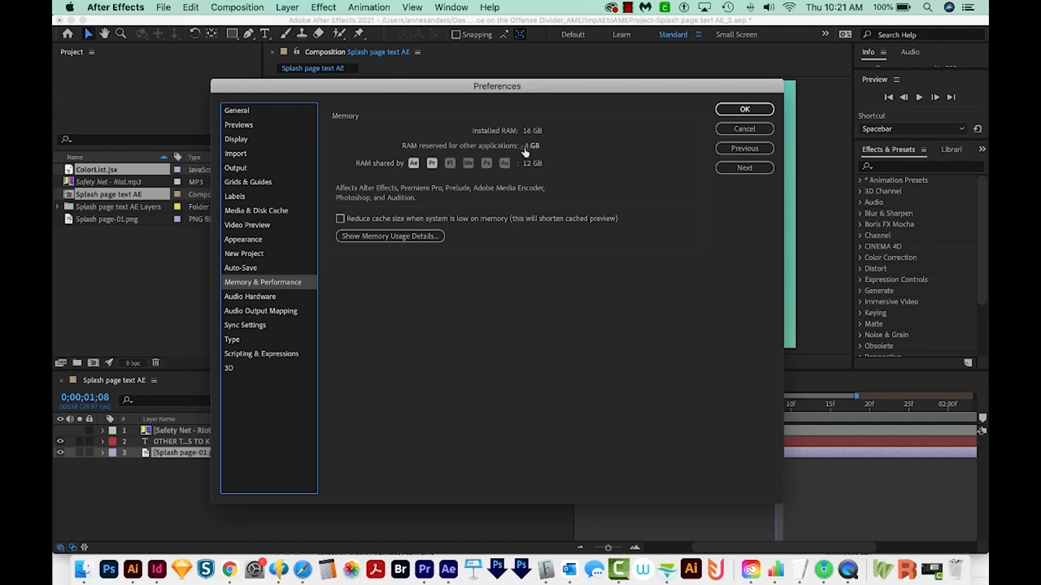
click(743, 109)
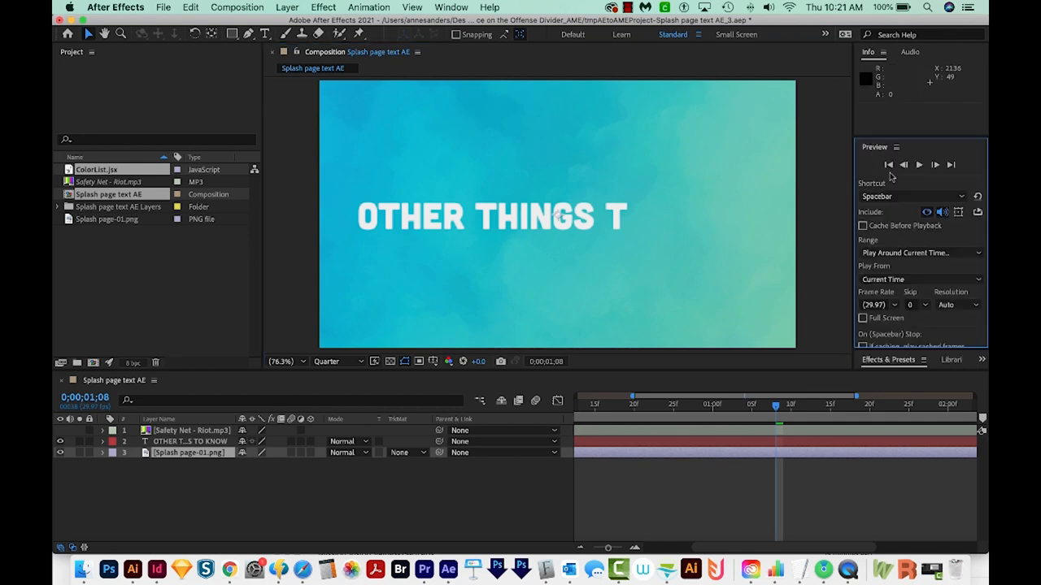
mouse_move(895, 178)
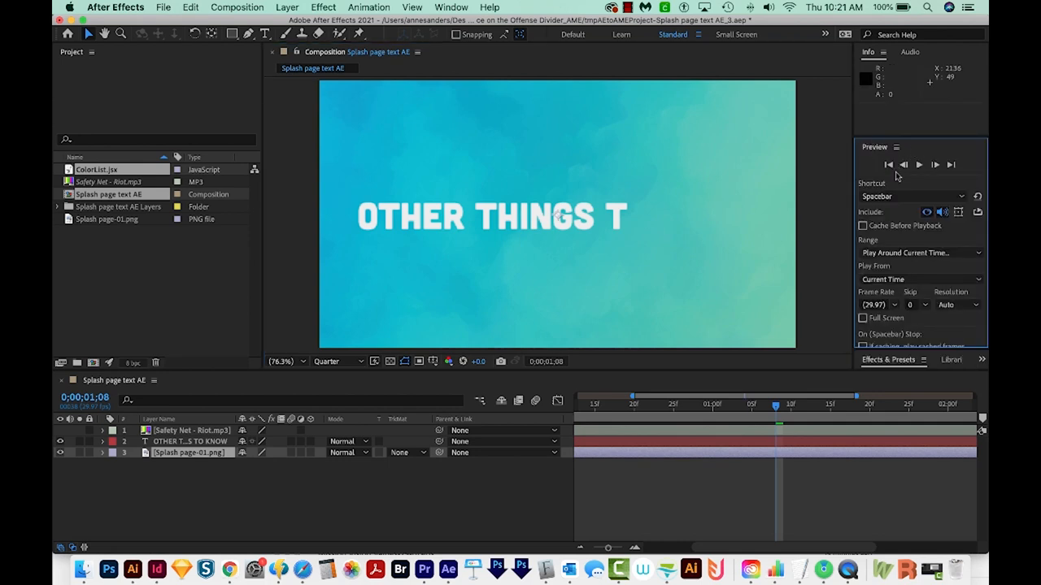
Set the preview range to Play Around Current Time with 3-second preroll and postroll.
click(958, 269)
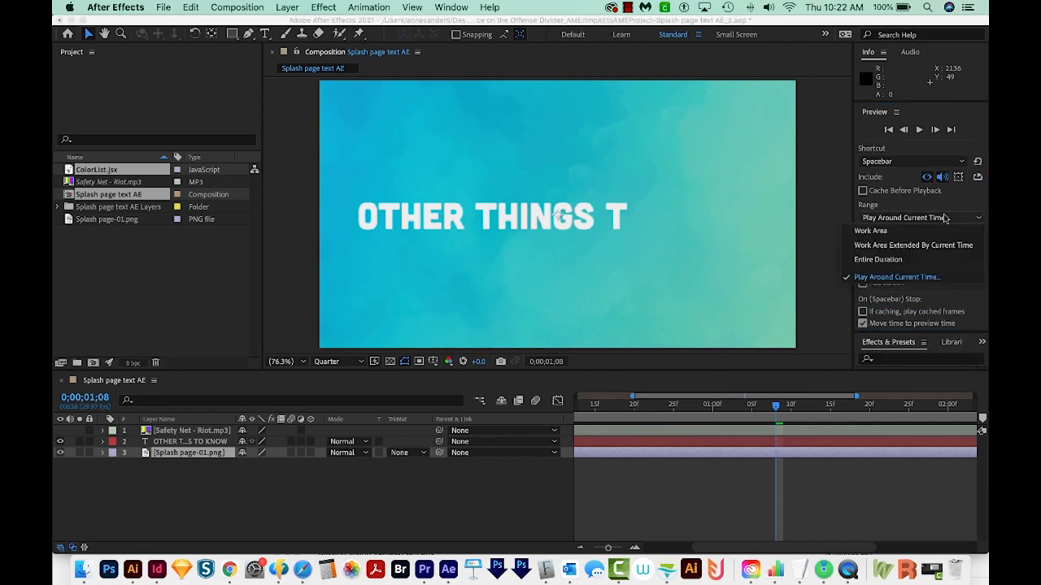
mouse_move(897, 277)
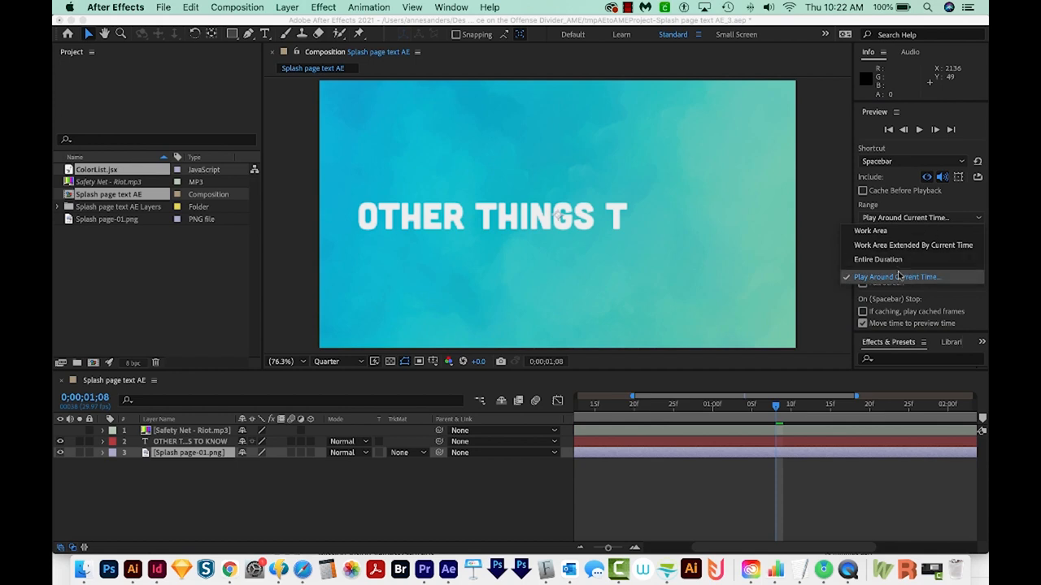
click(897, 277)
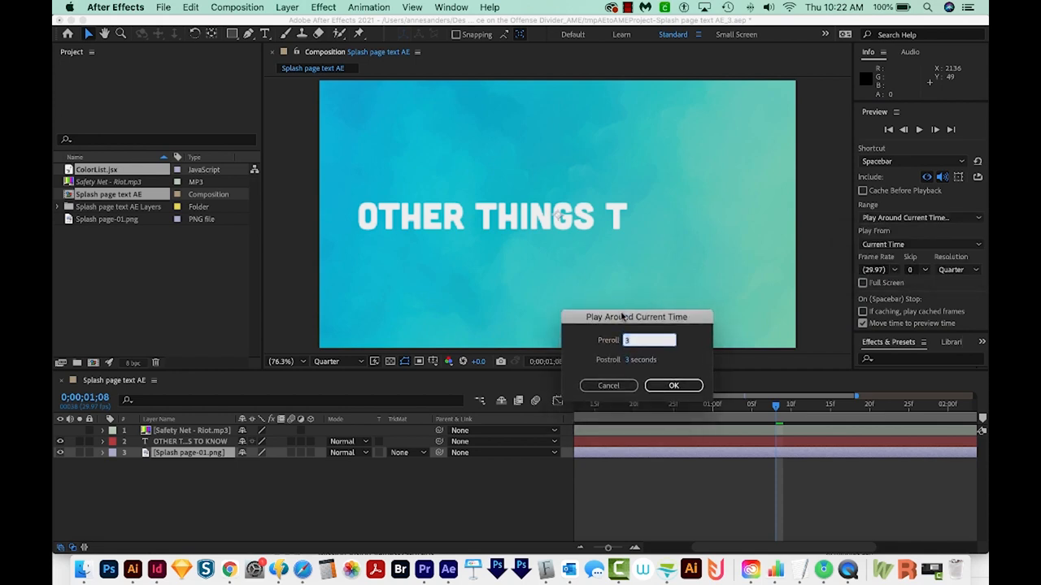
click(673, 385)
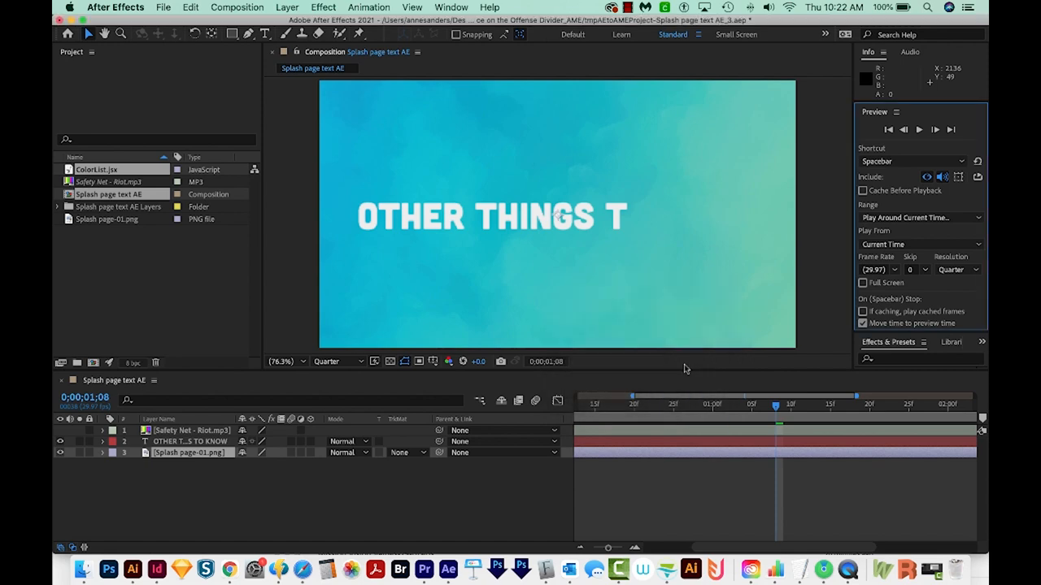
mouse_move(672, 325)
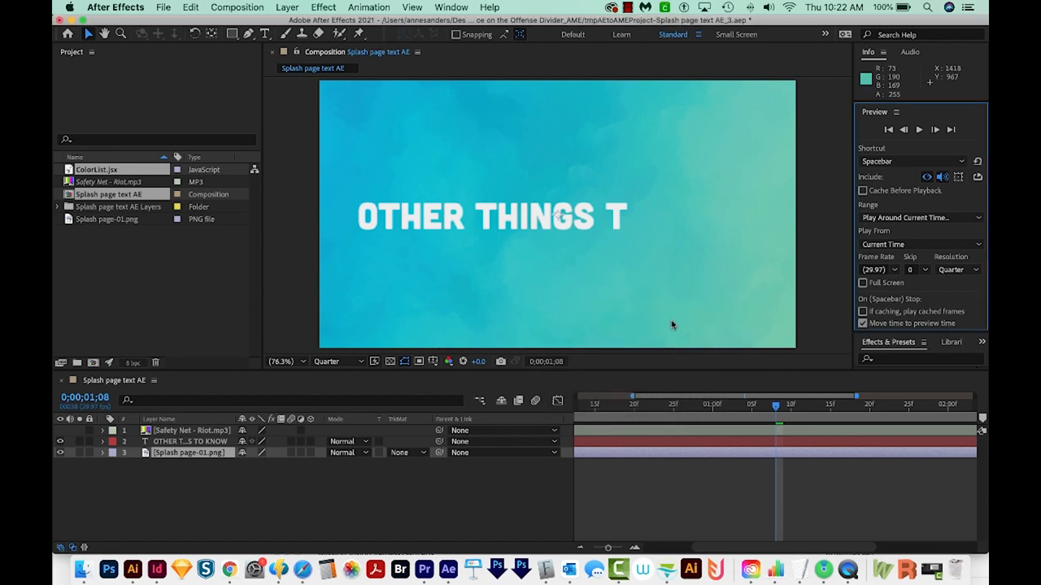
mouse_move(462, 366)
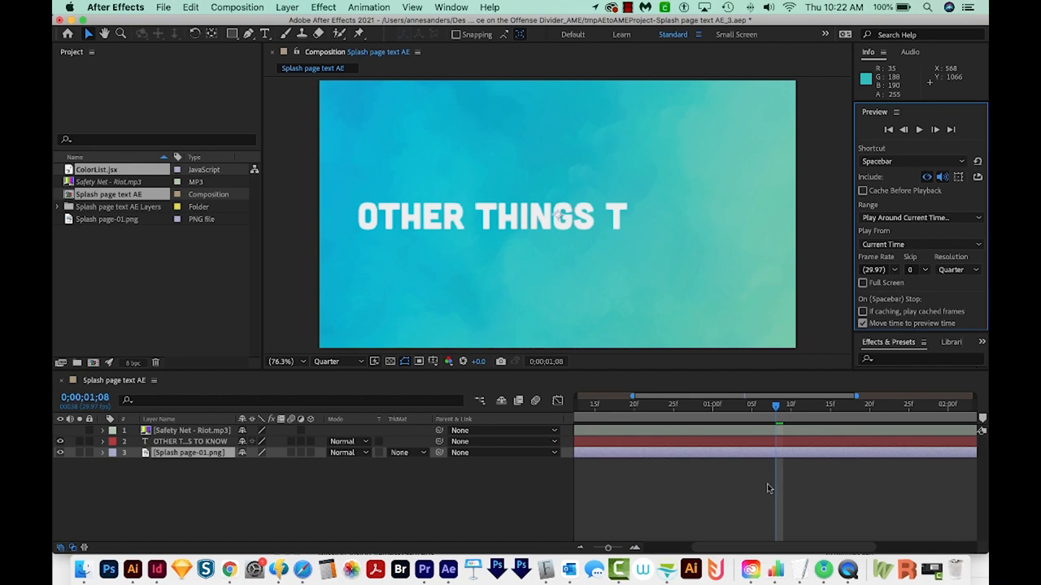
mouse_move(468, 228)
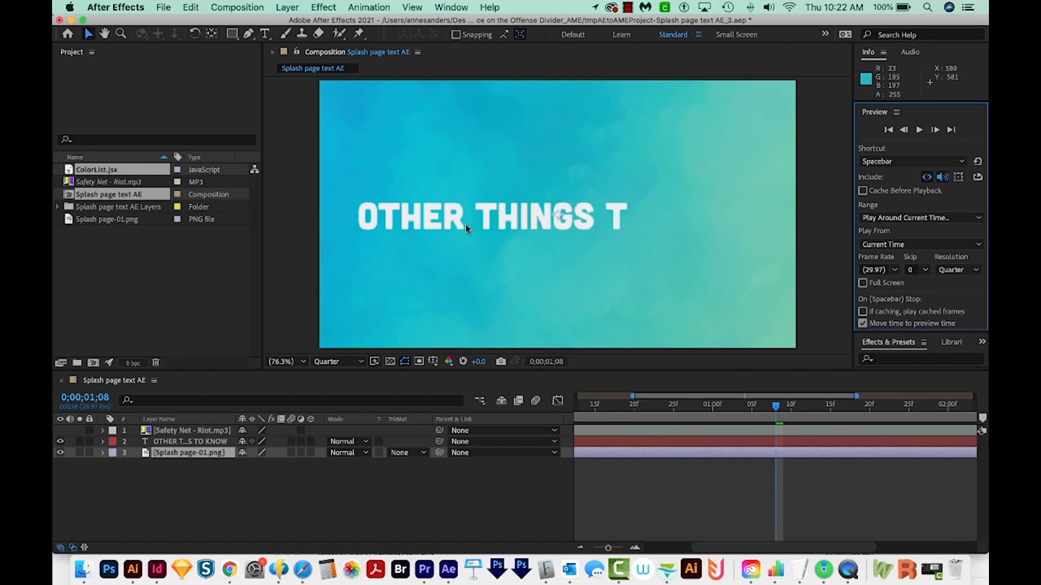
mouse_move(632, 278)
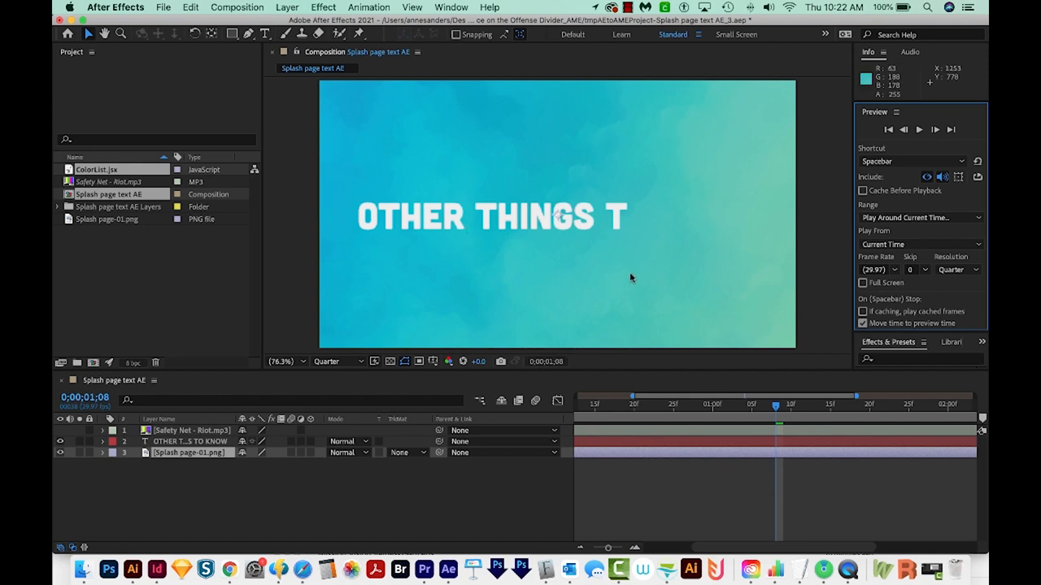
mouse_move(632, 277)
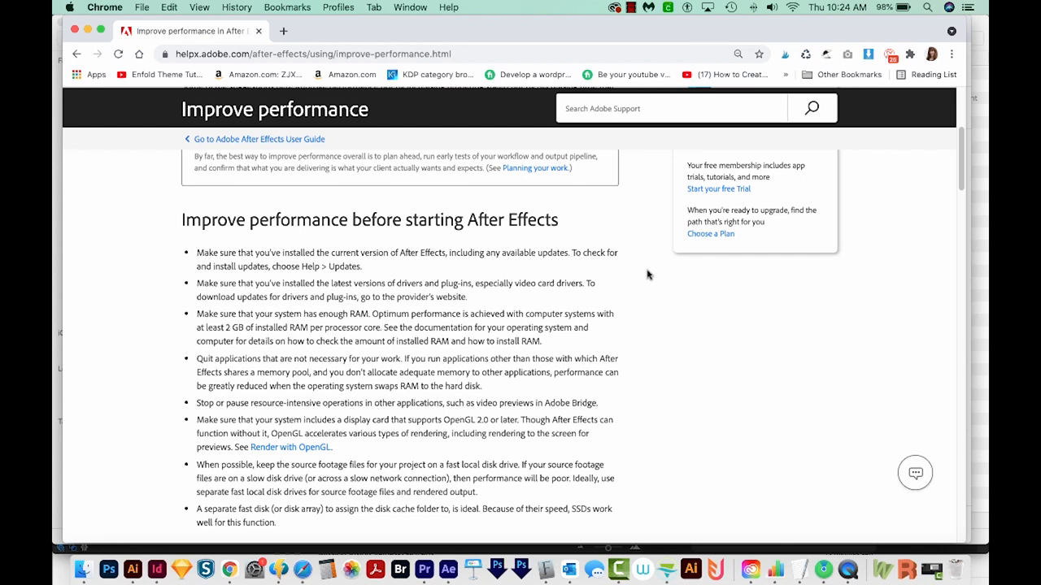
mouse_move(680, 317)
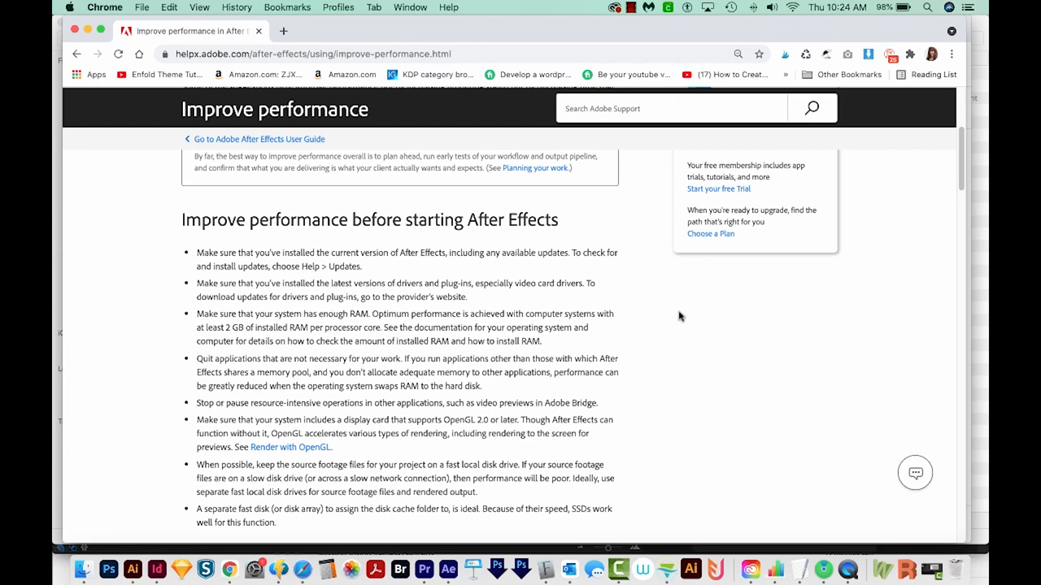
Scroll Adobe's Improve performance page down to 'Improve performance by simplifying your project'.
scroll(down, 3)
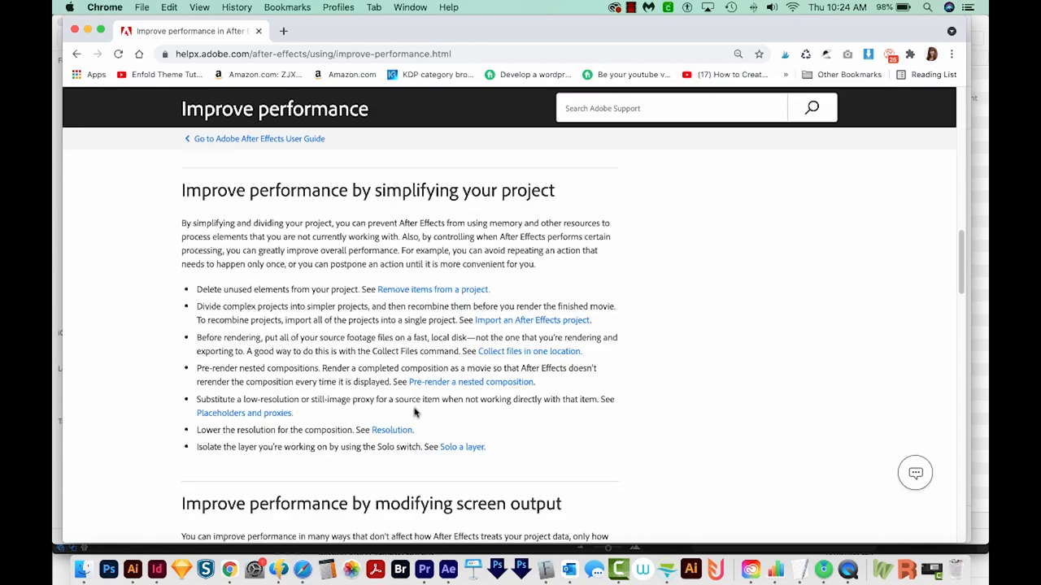